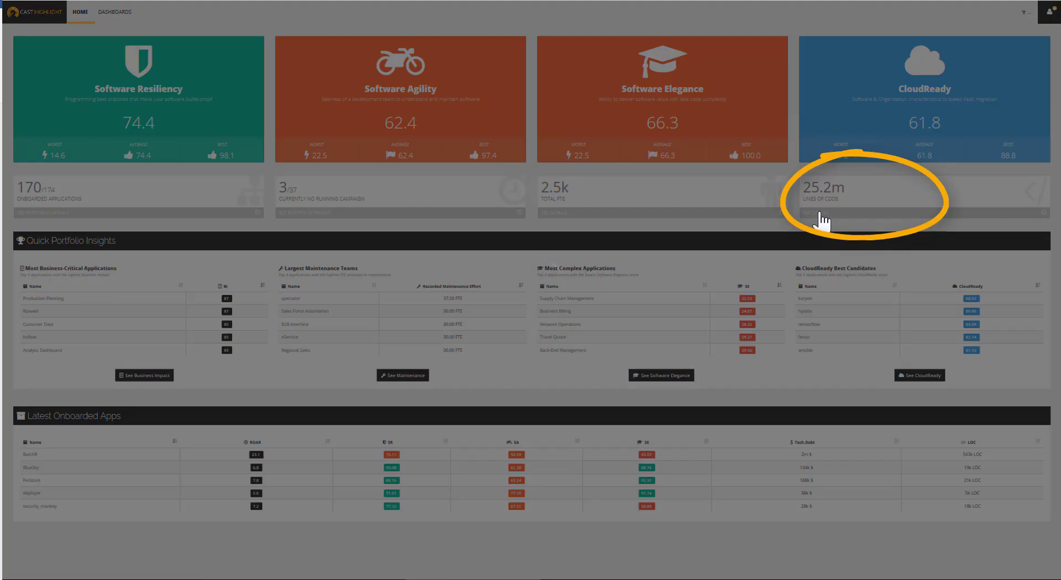
Sort the technology table by apps then by Software Resiliency lowest first, and list the VB/VB.Net applications.
{"action": "left_click", "coordinate": [115, 12]}
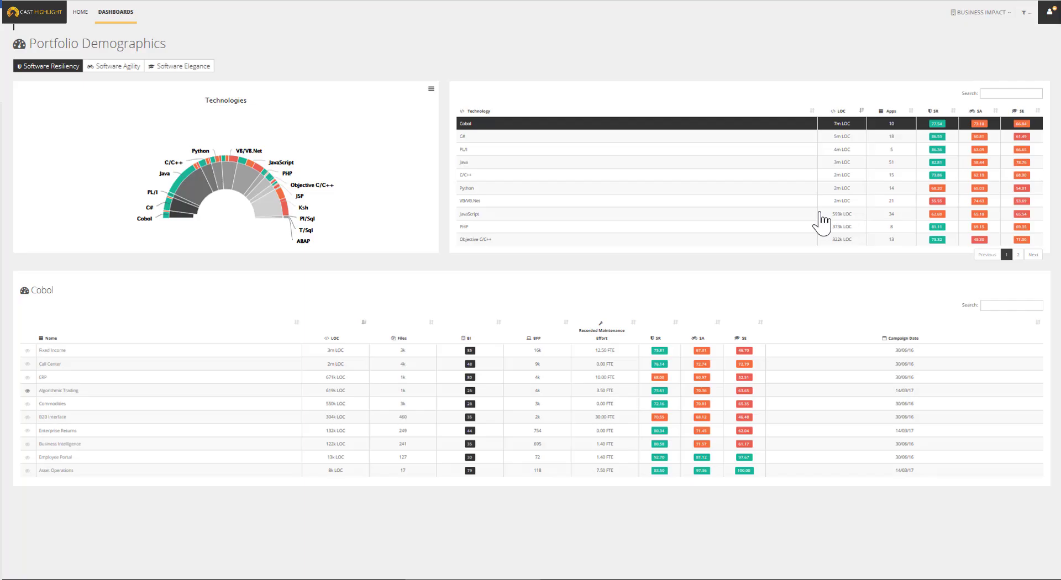
{"action": "mouse_move", "coordinate": [885, 138]}
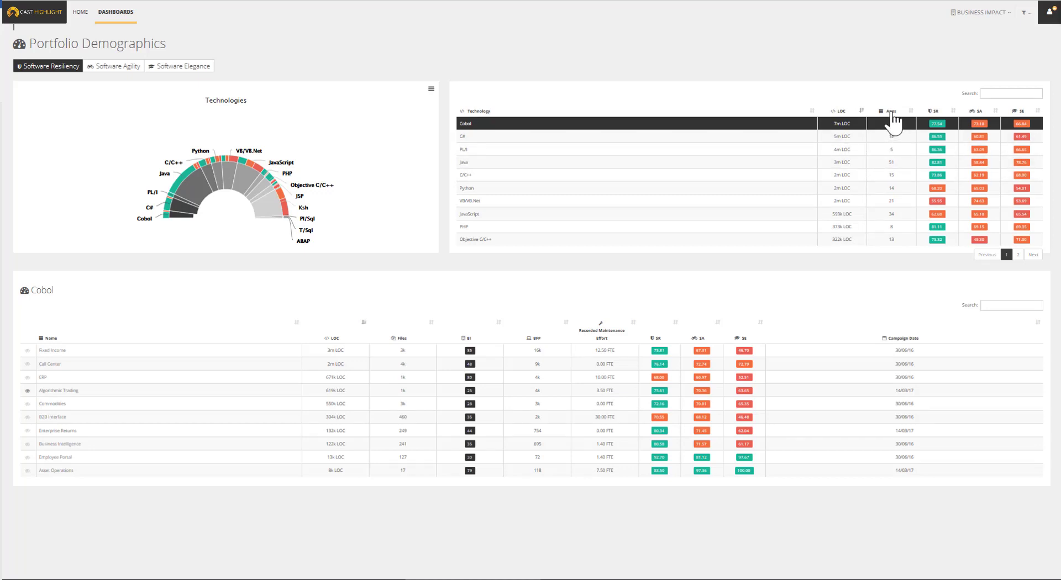
{"action": "left_click", "coordinate": [890, 110]}
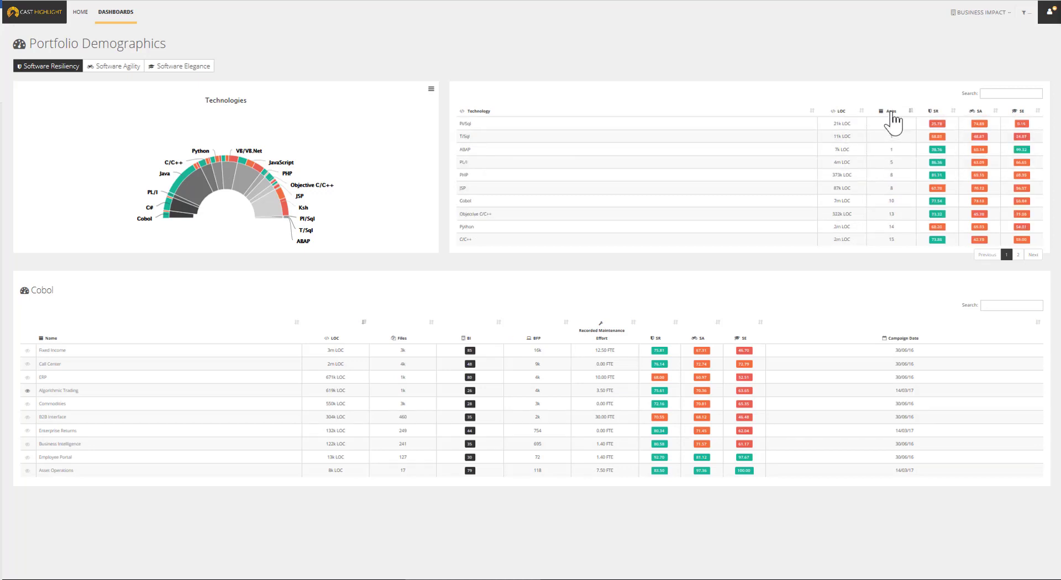
{"action": "left_click", "coordinate": [890, 110]}
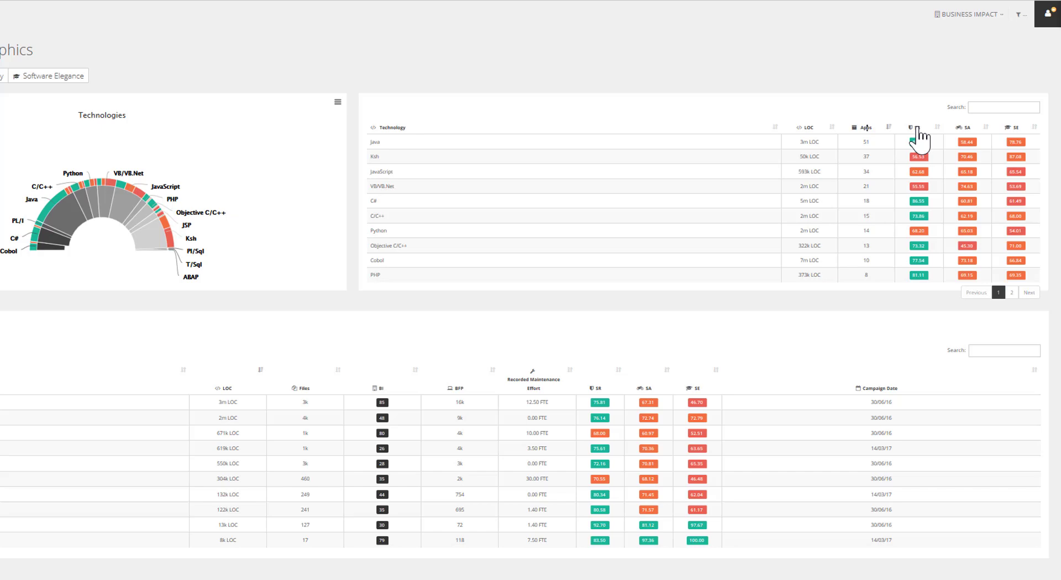
{"action": "left_click", "coordinate": [918, 127]}
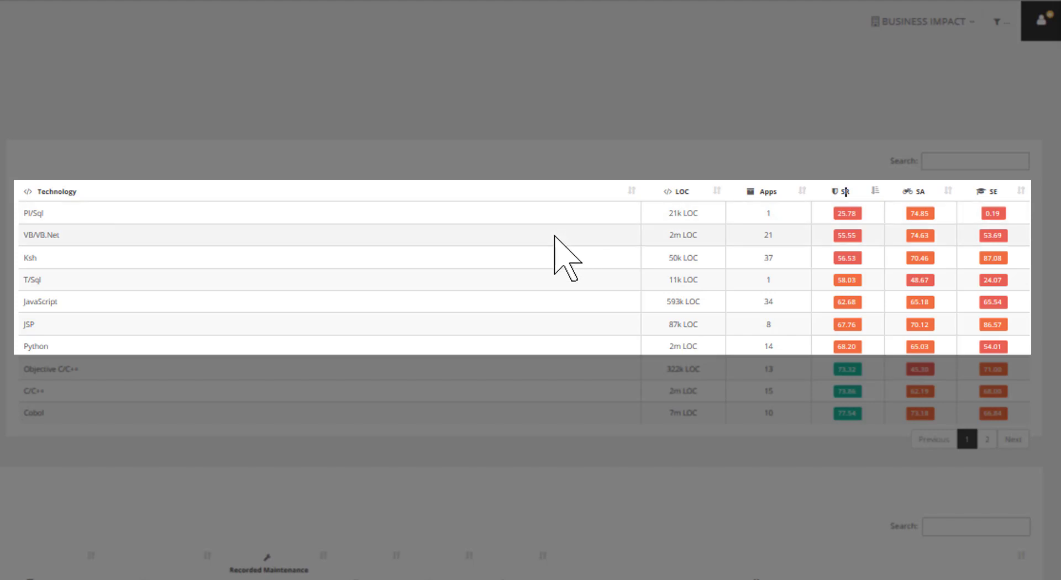
{"action": "left_click", "coordinate": [331, 234]}
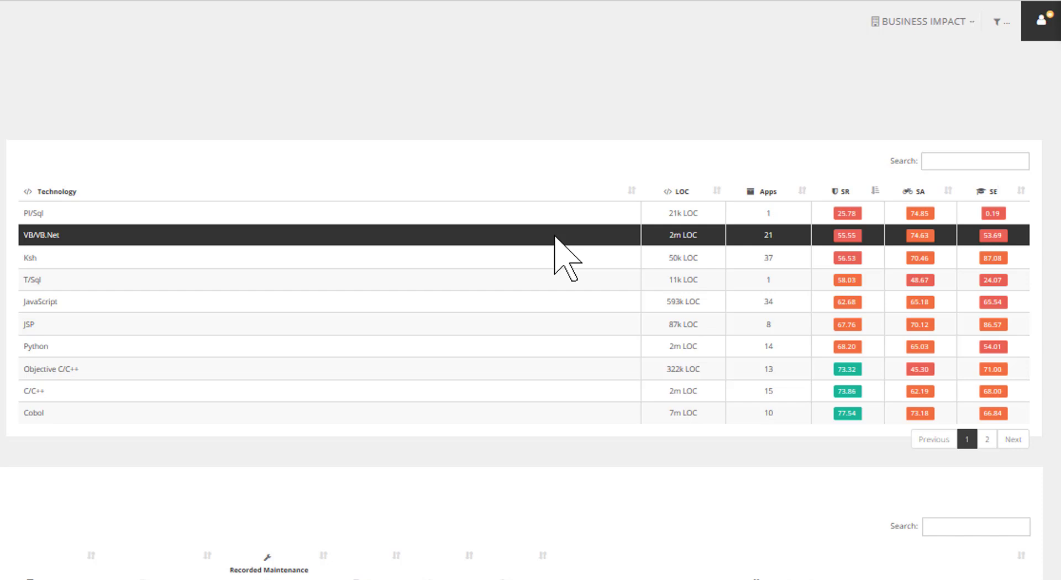
{"action": "mouse_move", "coordinate": [907, 44]}
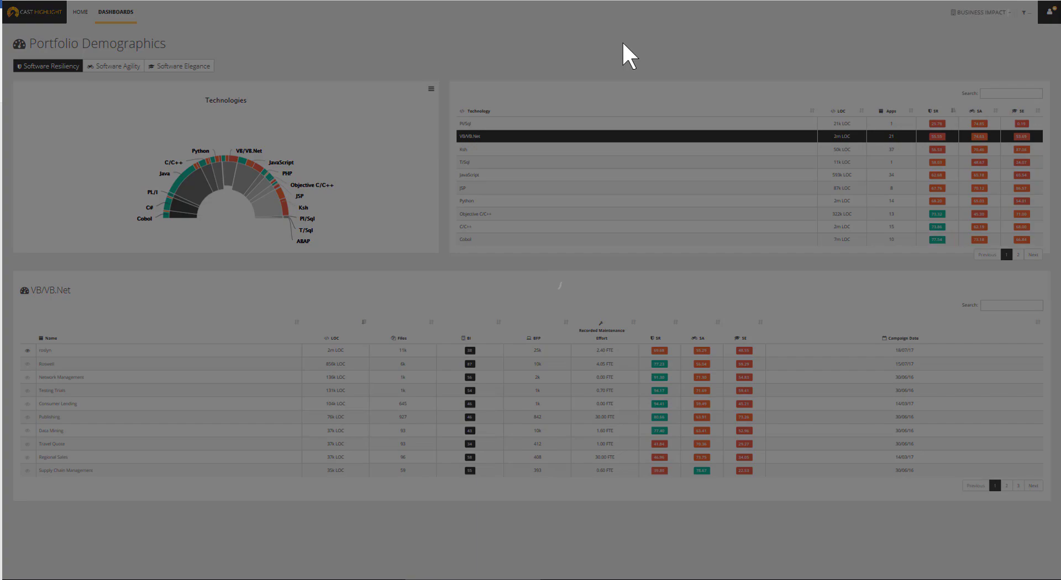
Show the Business Impact dashboard's Software Risks bubble chart of applications.
{"action": "left_click", "coordinate": [980, 12]}
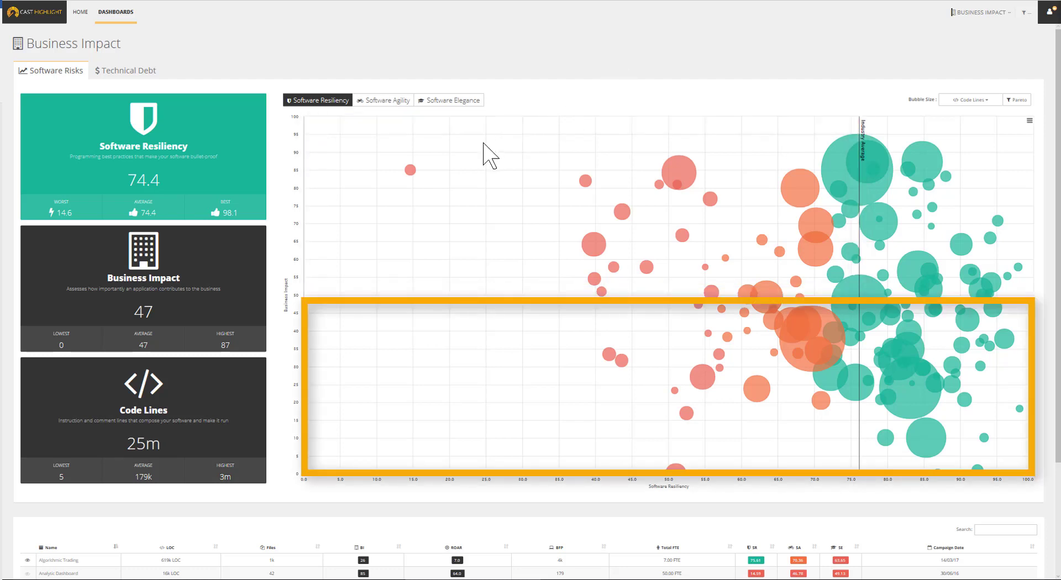
{"action": "mouse_move", "coordinate": [475, 155]}
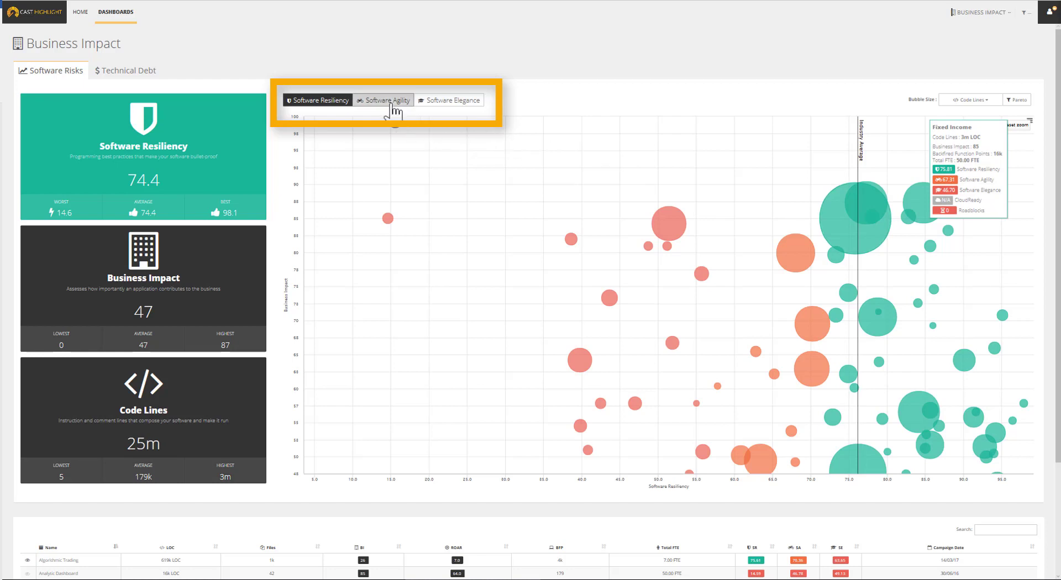
{"action": "left_click", "coordinate": [384, 100]}
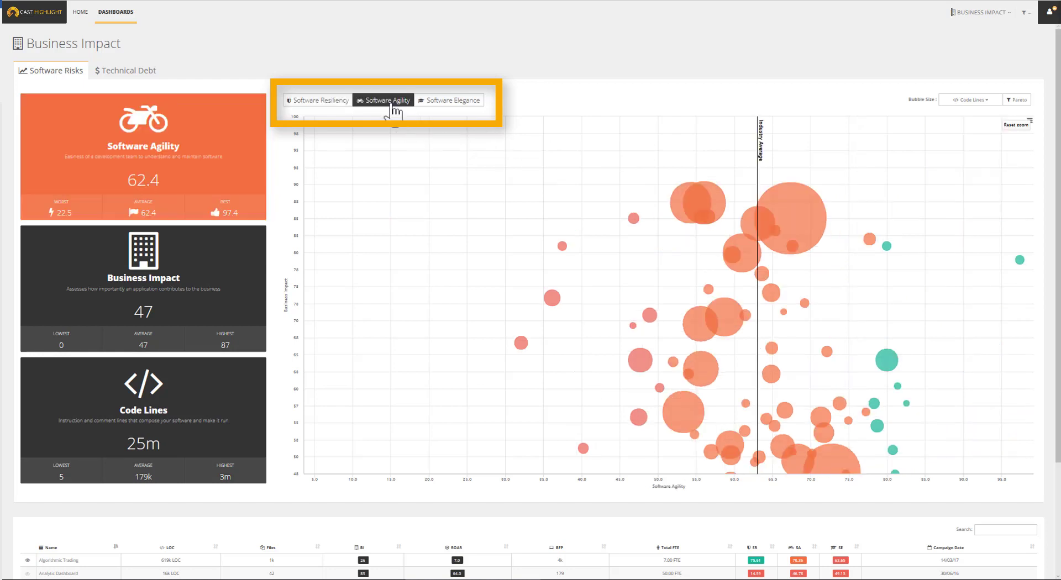
{"action": "mouse_move", "coordinate": [447, 101]}
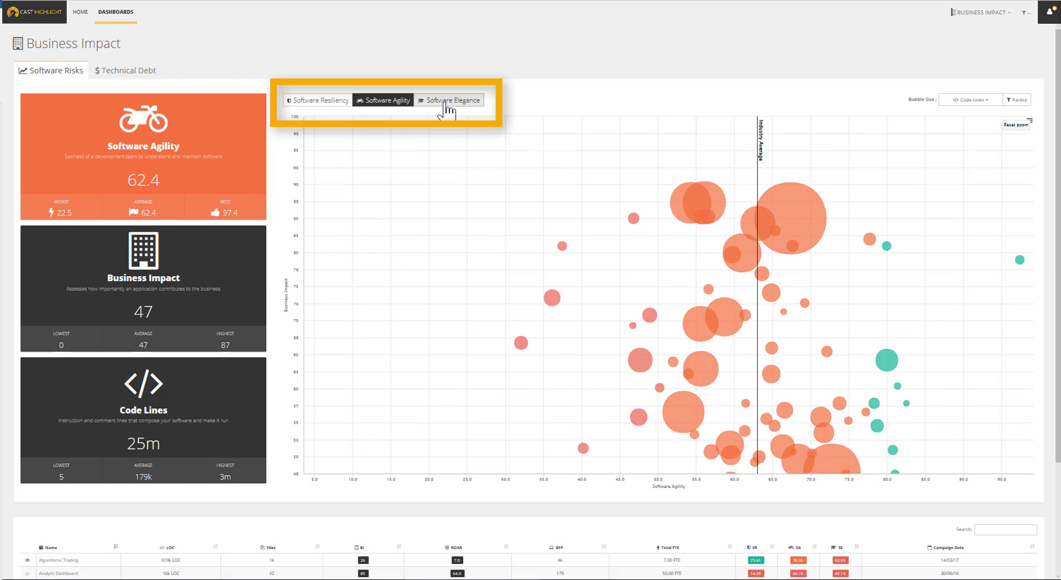
{"action": "left_click", "coordinate": [449, 100]}
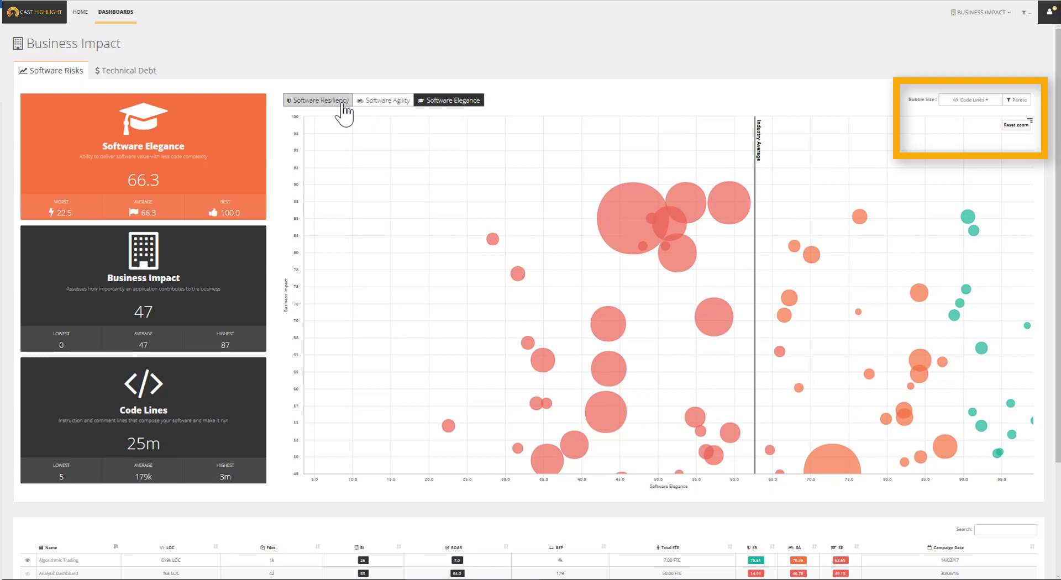
{"action": "left_click", "coordinate": [318, 100]}
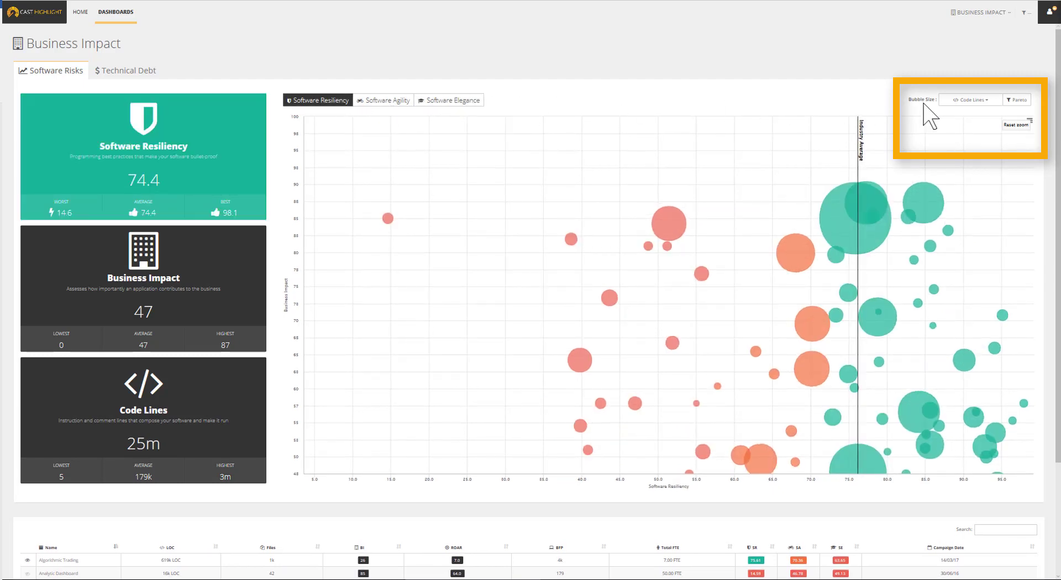
Size bubbles by Total FTE, apply the Pareto 20% filter, and inspect the tensorflow bubble.
{"action": "left_click", "coordinate": [971, 100]}
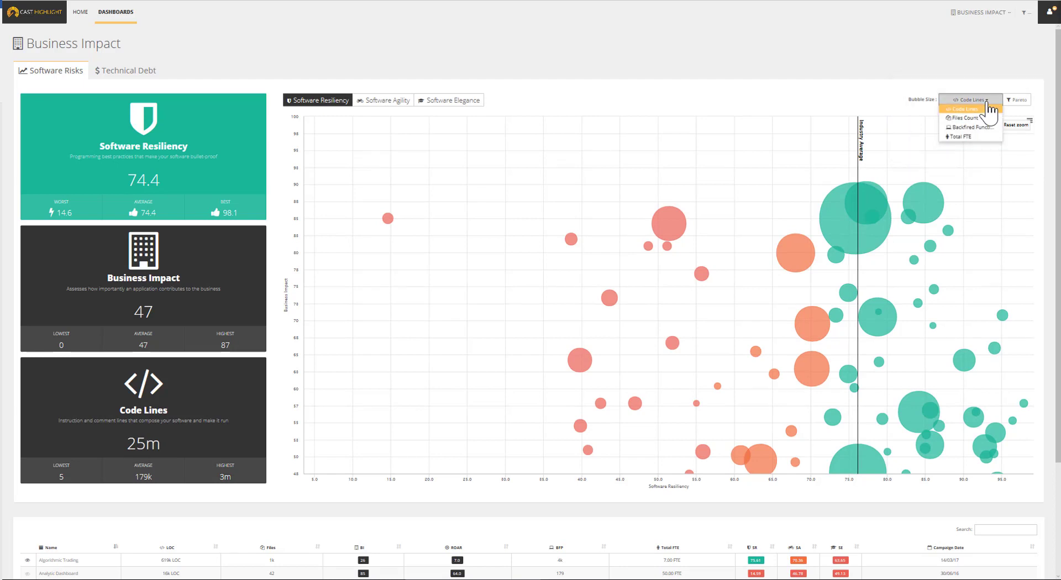
{"action": "mouse_move", "coordinate": [971, 136]}
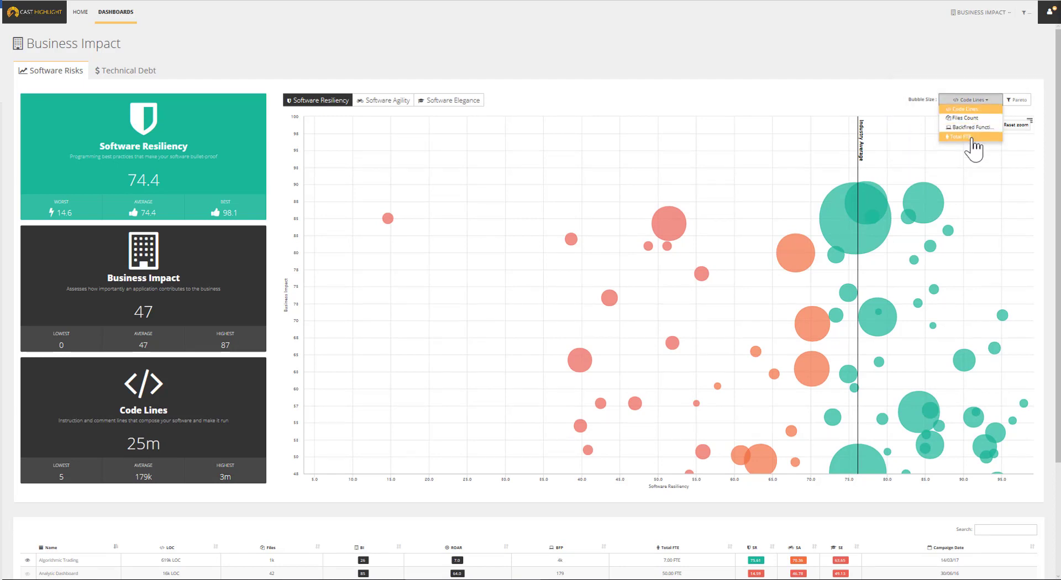
{"action": "left_click", "coordinate": [955, 137]}
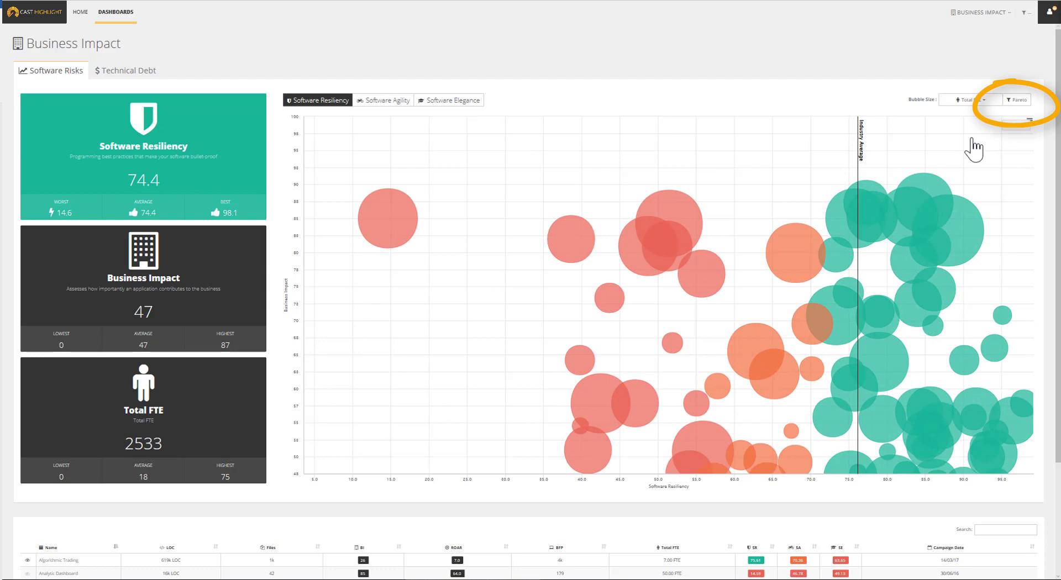
{"action": "mouse_move", "coordinate": [996, 138]}
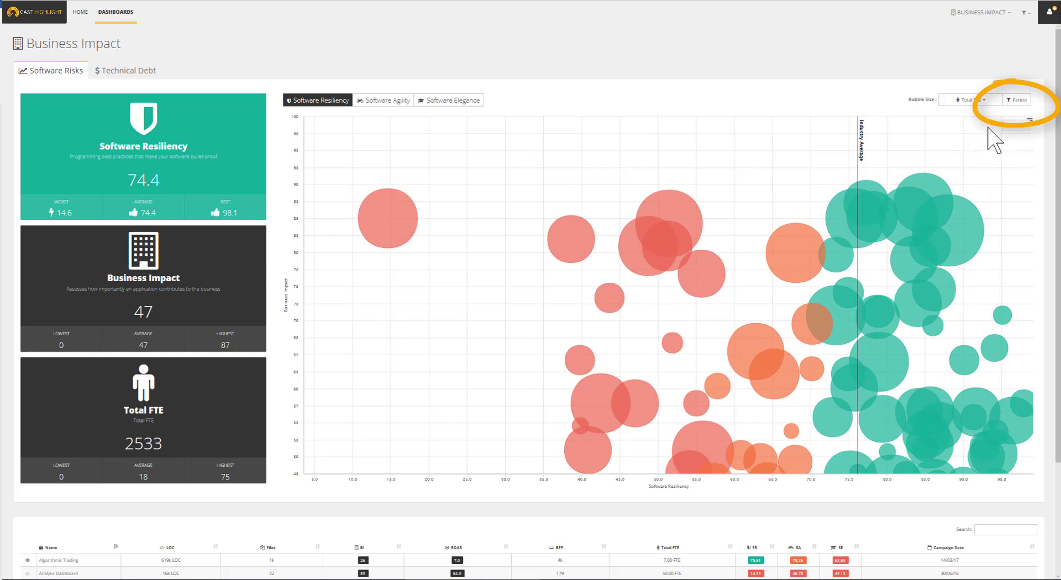
{"action": "mouse_move", "coordinate": [1017, 100]}
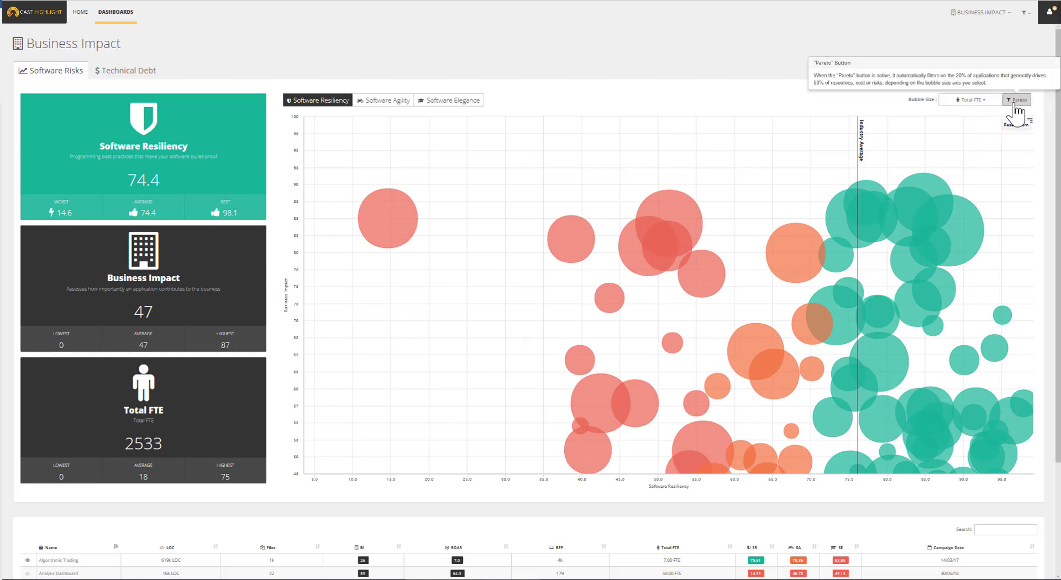
{"action": "left_click", "coordinate": [1016, 99]}
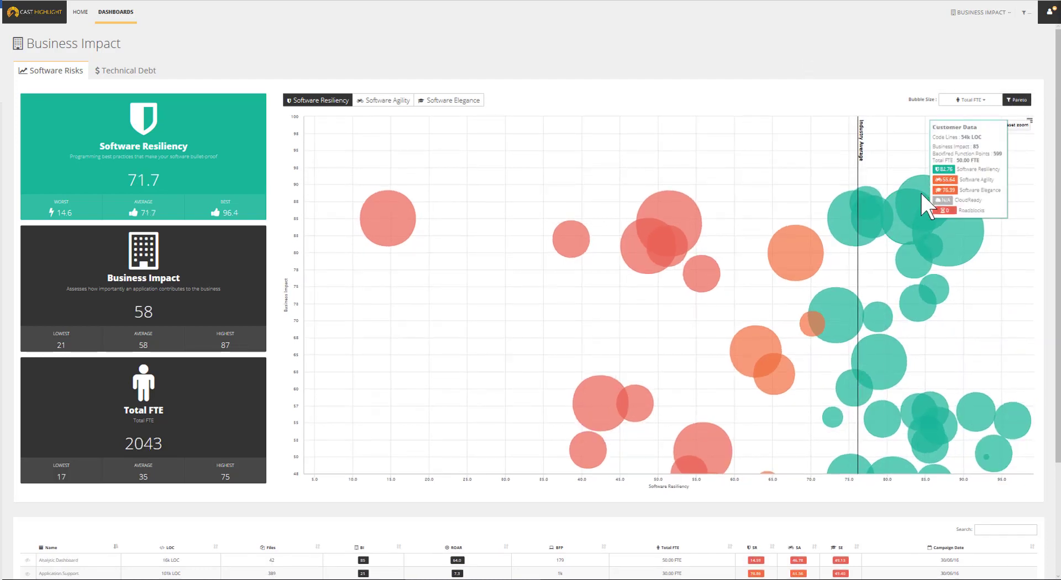
{"action": "mouse_move", "coordinate": [863, 253]}
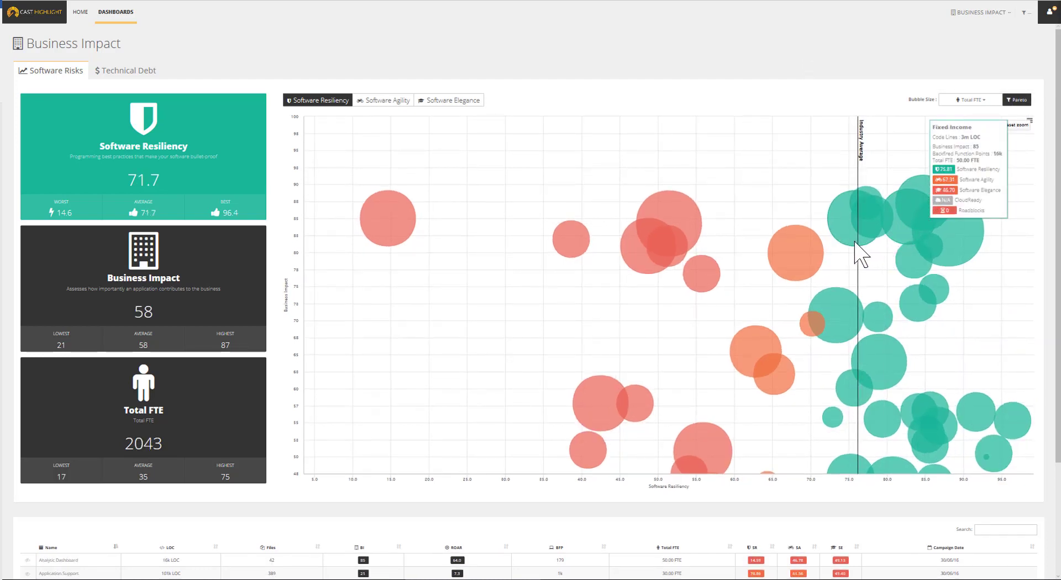
{"action": "mouse_move", "coordinate": [869, 332]}
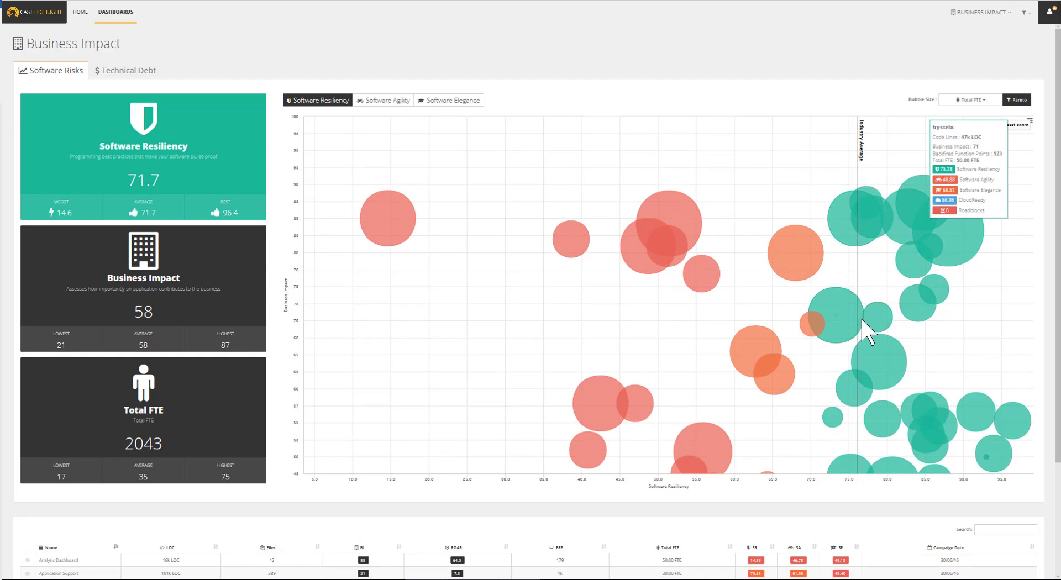
{"action": "mouse_move", "coordinate": [880, 325]}
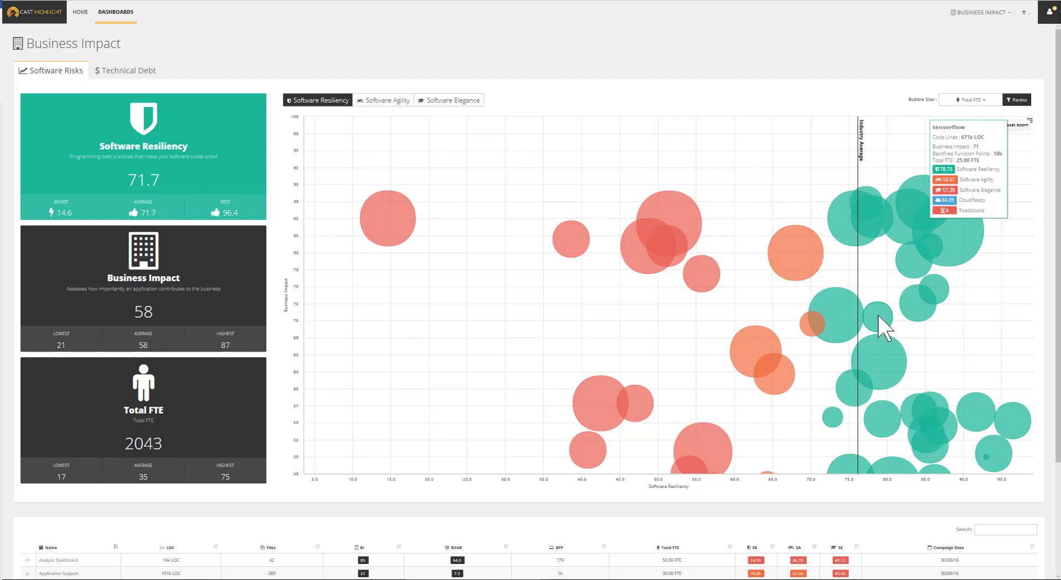
{"action": "left_click", "coordinate": [876, 318]}
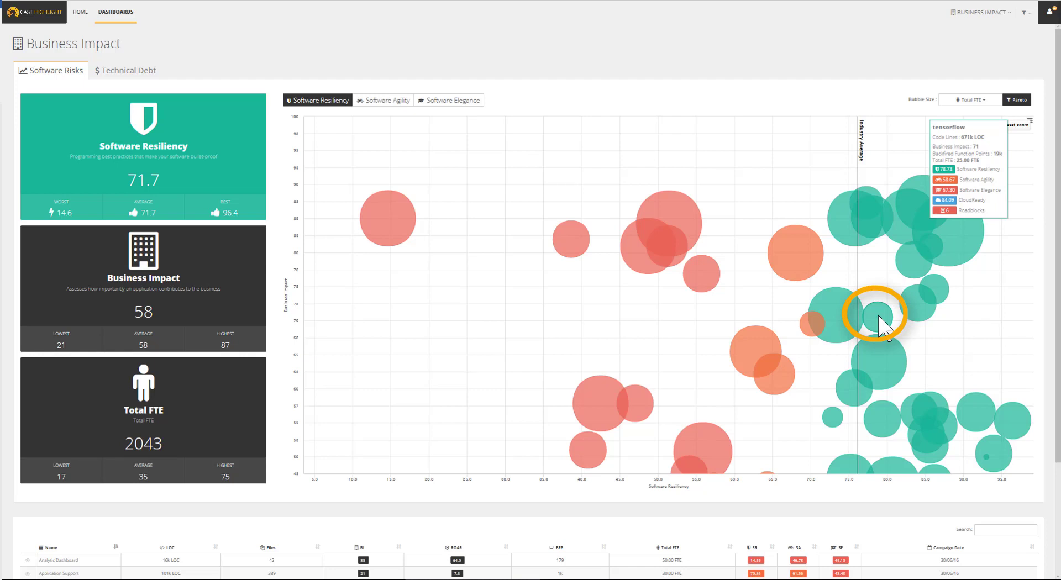
Go into the tensorflow application and show its risk distribution by language.
{"action": "left_click", "coordinate": [873, 315]}
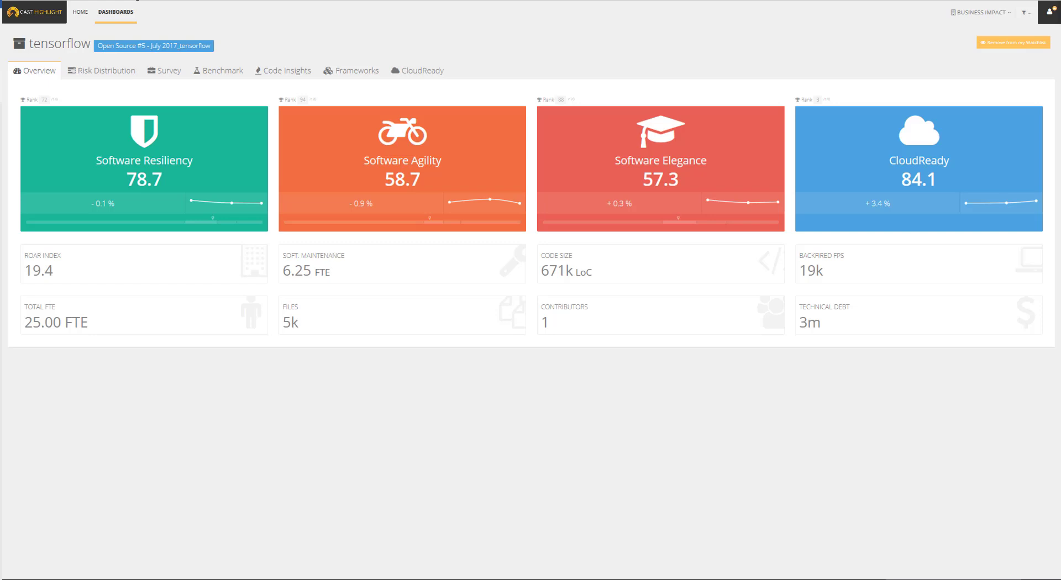
{"action": "mouse_move", "coordinate": [253, 45]}
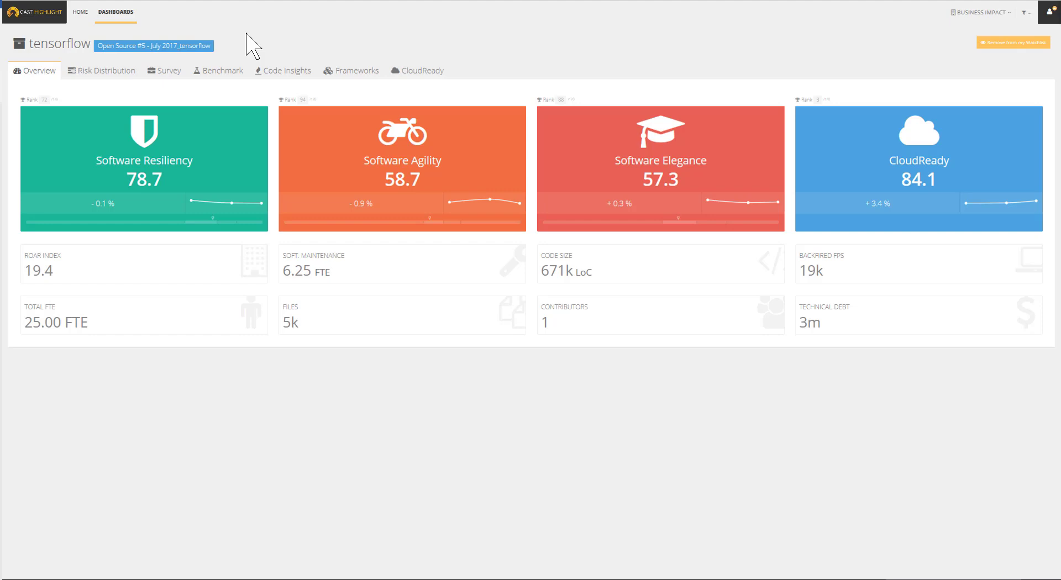
{"action": "left_click", "coordinate": [106, 71]}
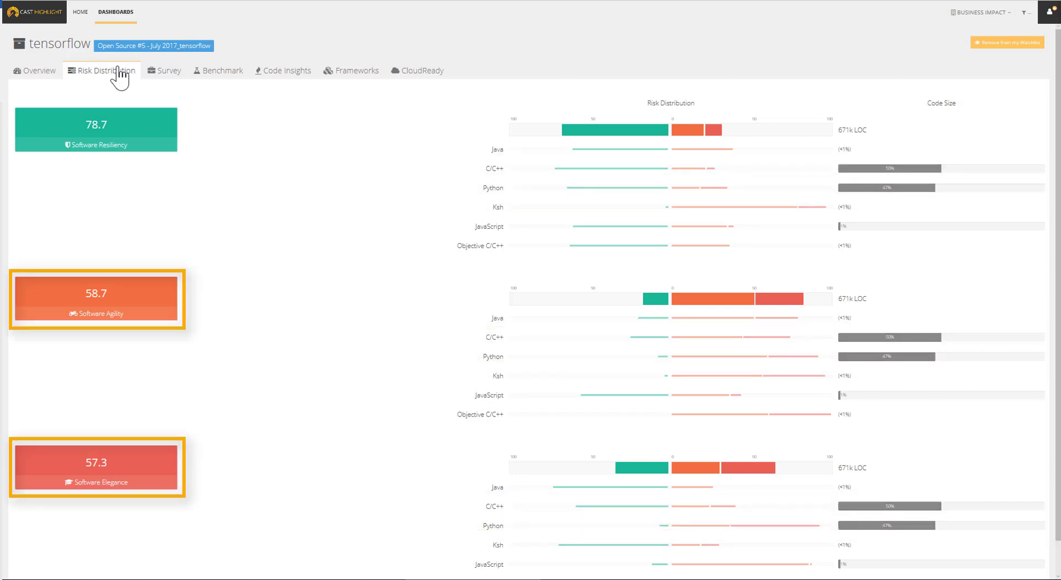
{"action": "mouse_move", "coordinate": [222, 71]}
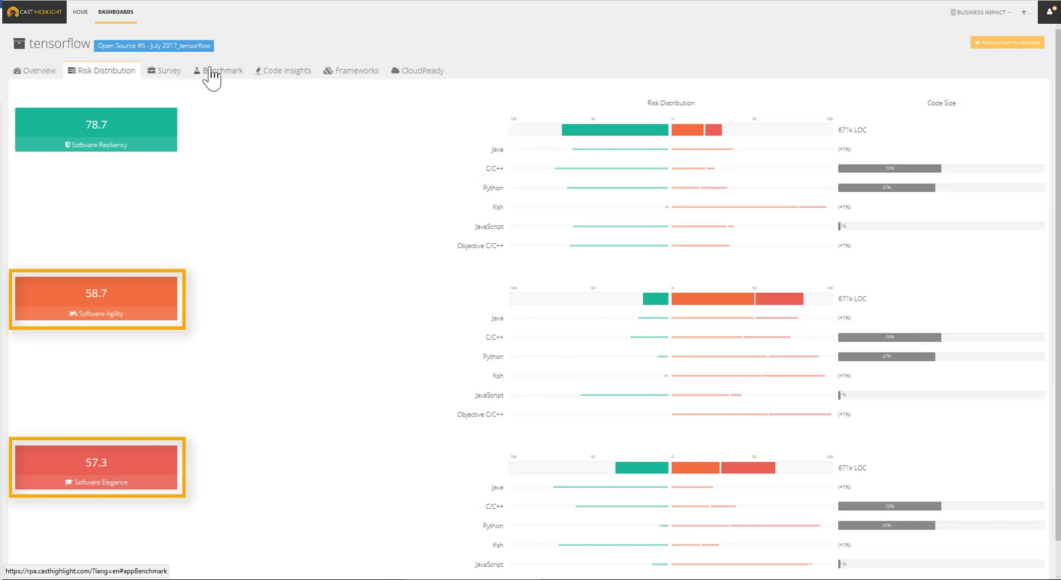
Benchmark tensorflow's scores against C/C++ applications only.
{"action": "left_click", "coordinate": [218, 70]}
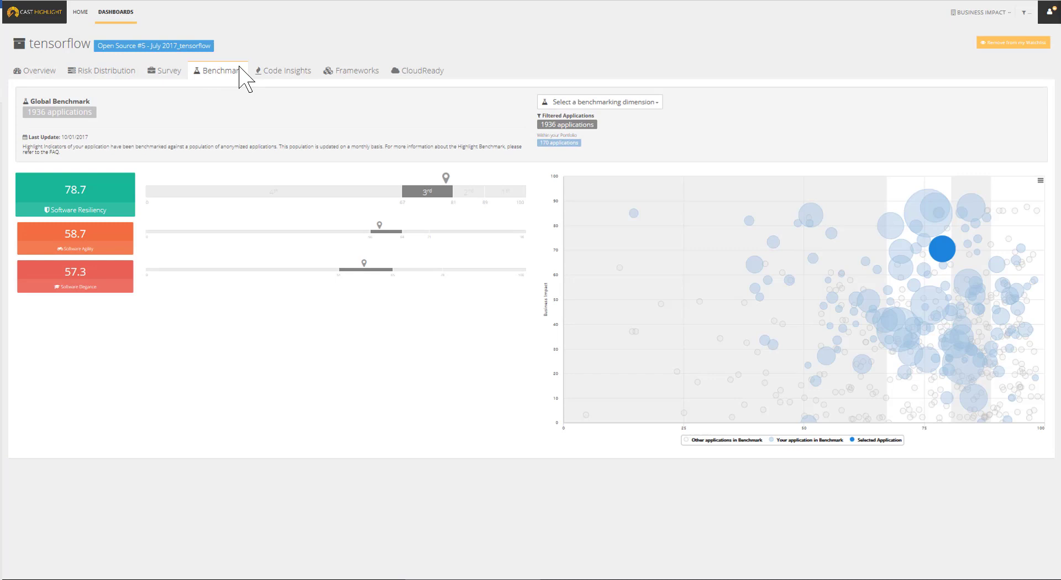
{"action": "mouse_move", "coordinate": [487, 90]}
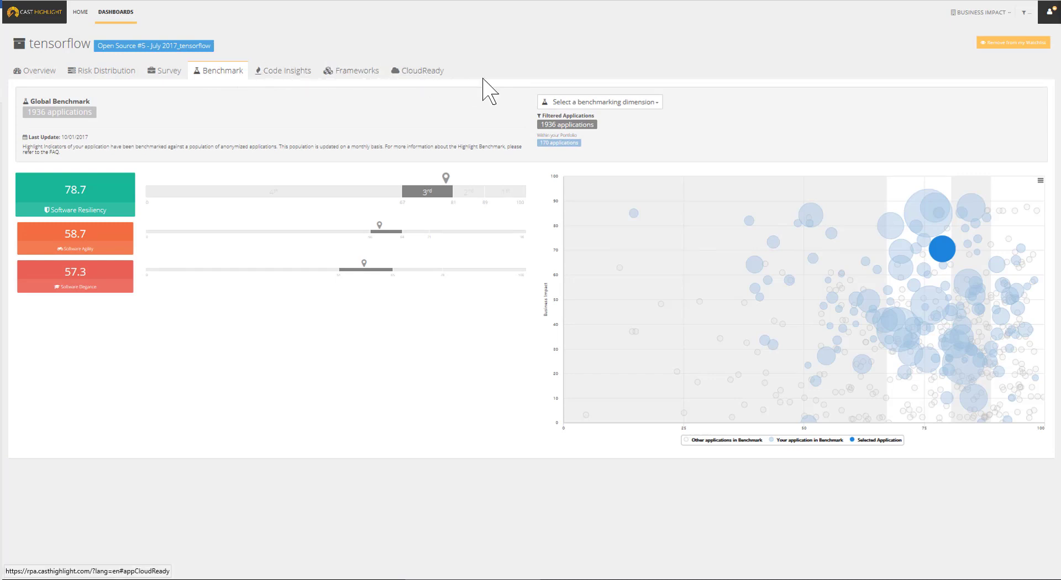
{"action": "mouse_move", "coordinate": [599, 102]}
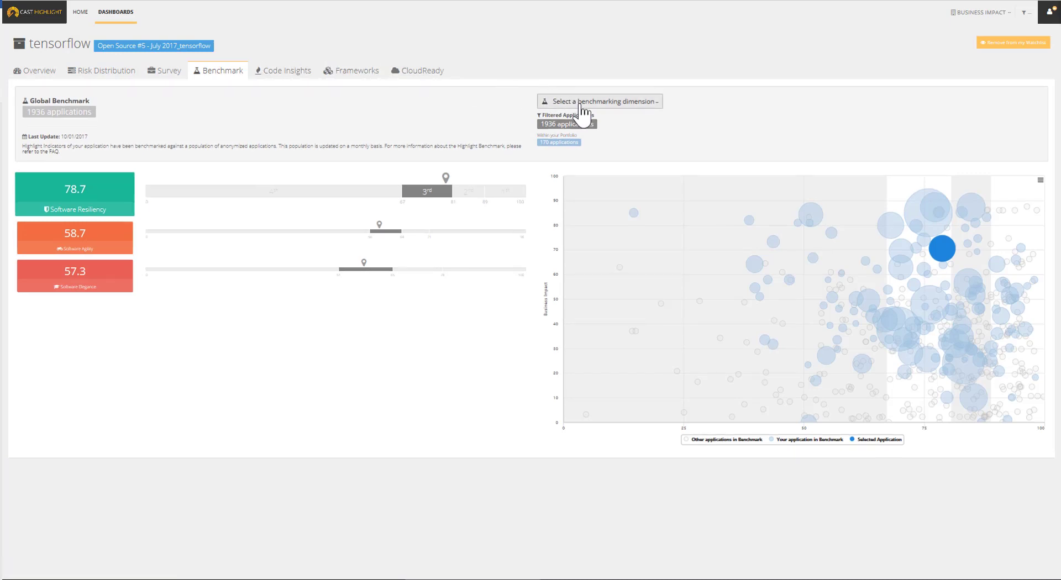
{"action": "left_click", "coordinate": [599, 100]}
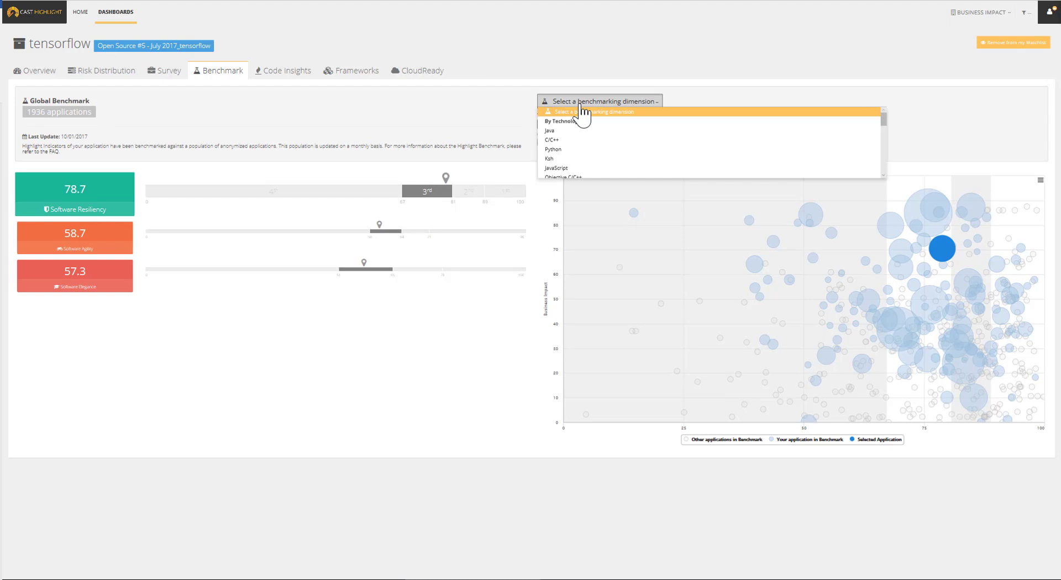
{"action": "mouse_move", "coordinate": [580, 140]}
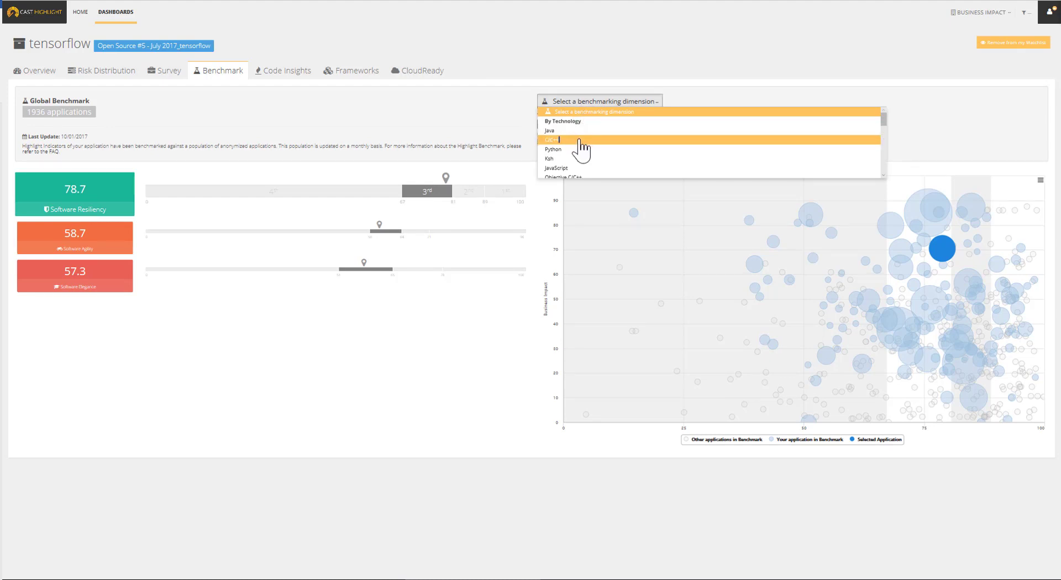
{"action": "left_click", "coordinate": [553, 139]}
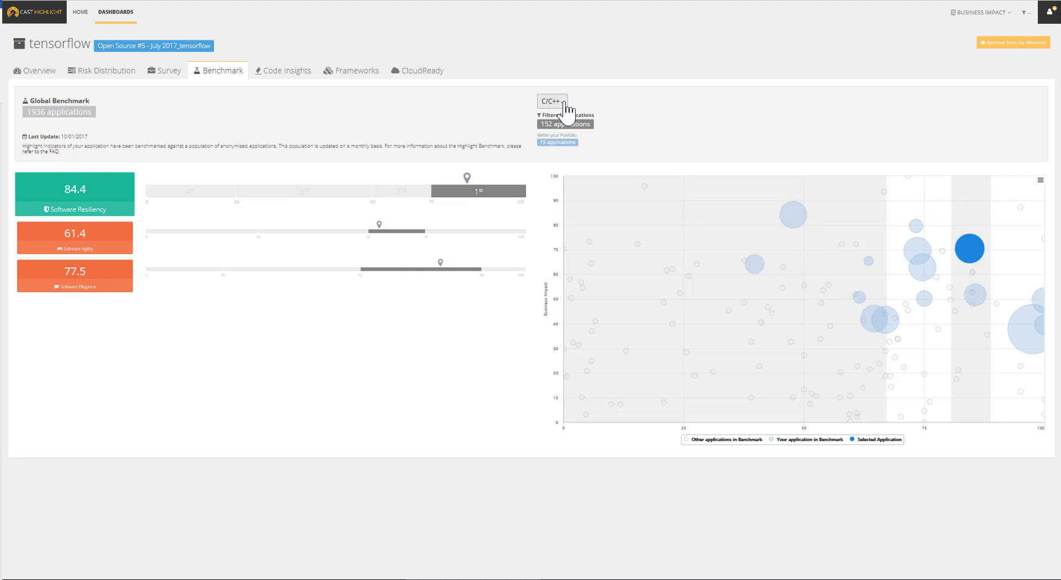
Benchmark tensorflow against Python applications only, then move to Code Insights.
{"action": "left_click", "coordinate": [551, 101]}
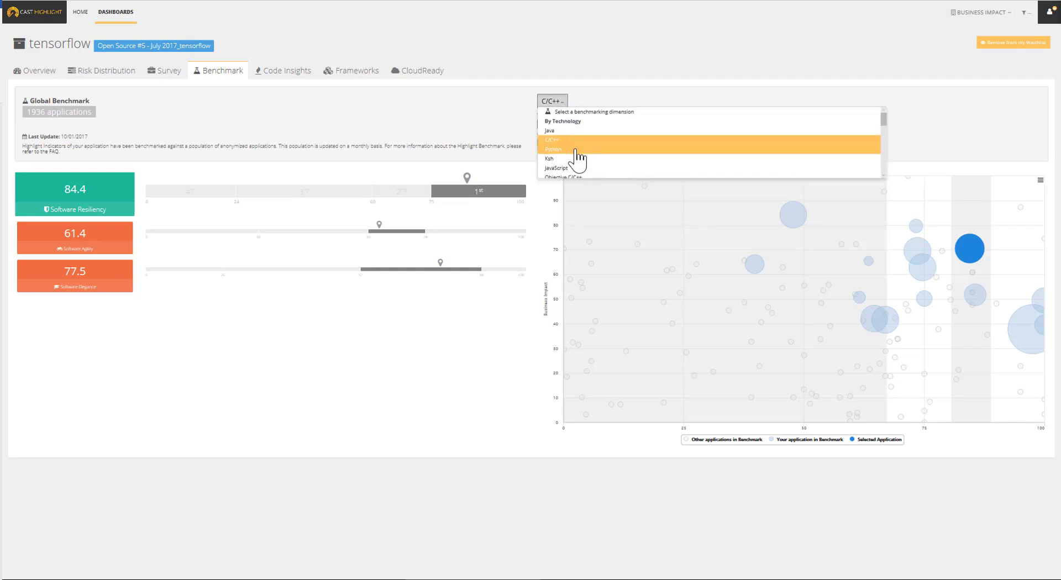
{"action": "left_click", "coordinate": [554, 149]}
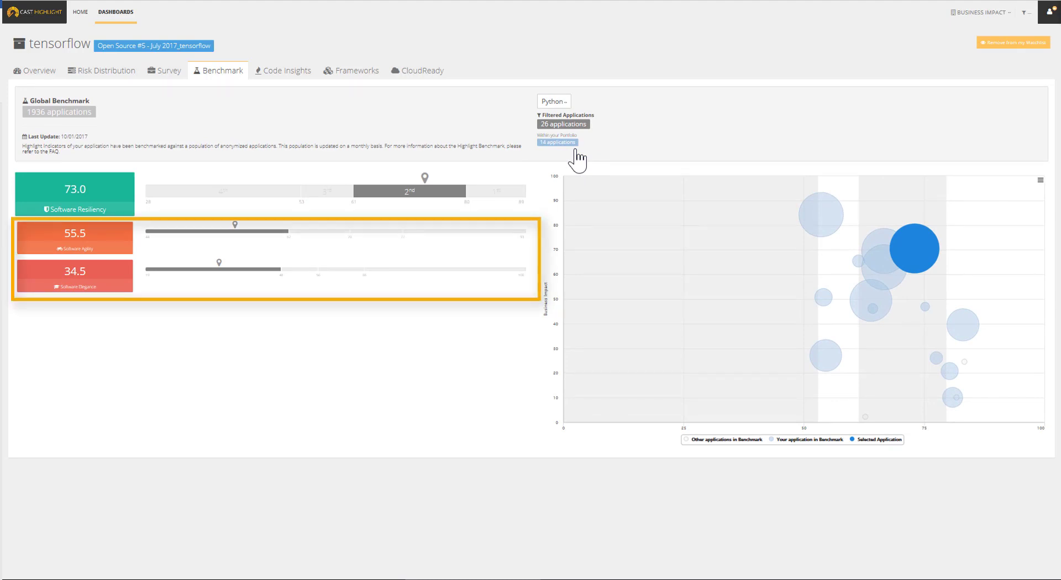
{"action": "mouse_move", "coordinate": [371, 110]}
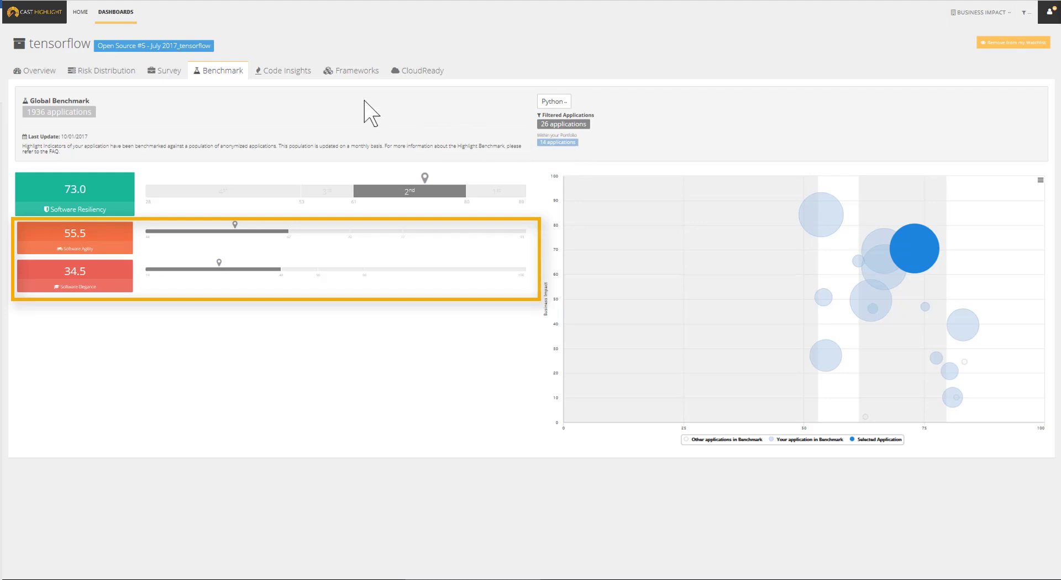
{"action": "left_click", "coordinate": [288, 71]}
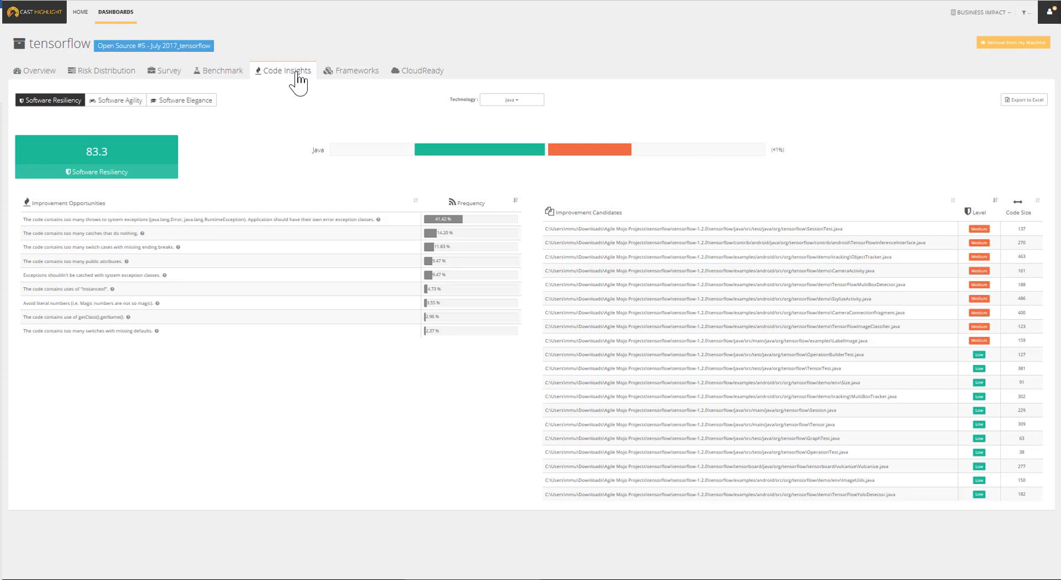
{"action": "mouse_move", "coordinate": [510, 99]}
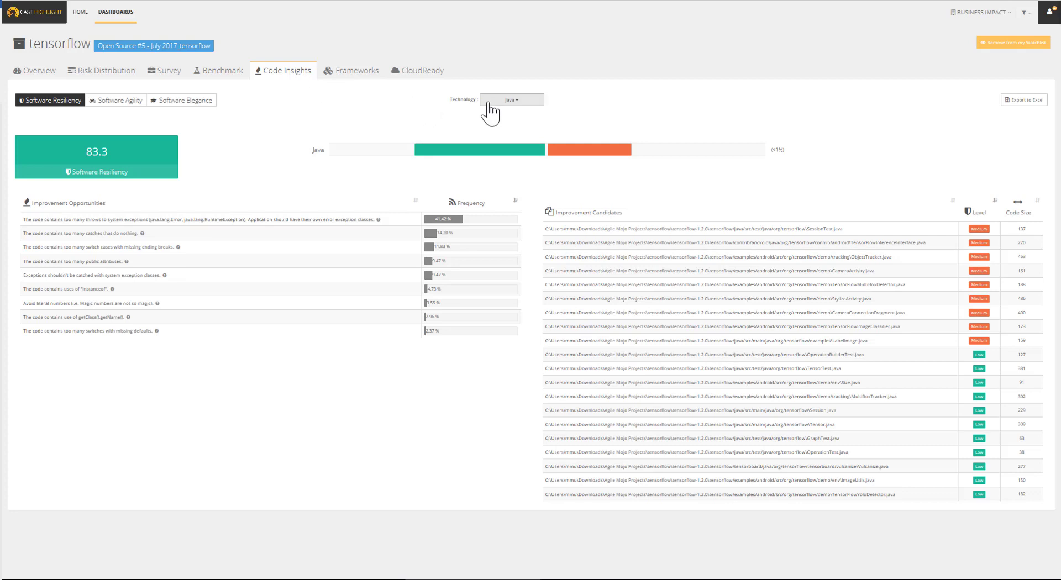
Filter code insights to Python and show the Software Agility improvement opportunities.
{"action": "left_click", "coordinate": [510, 100]}
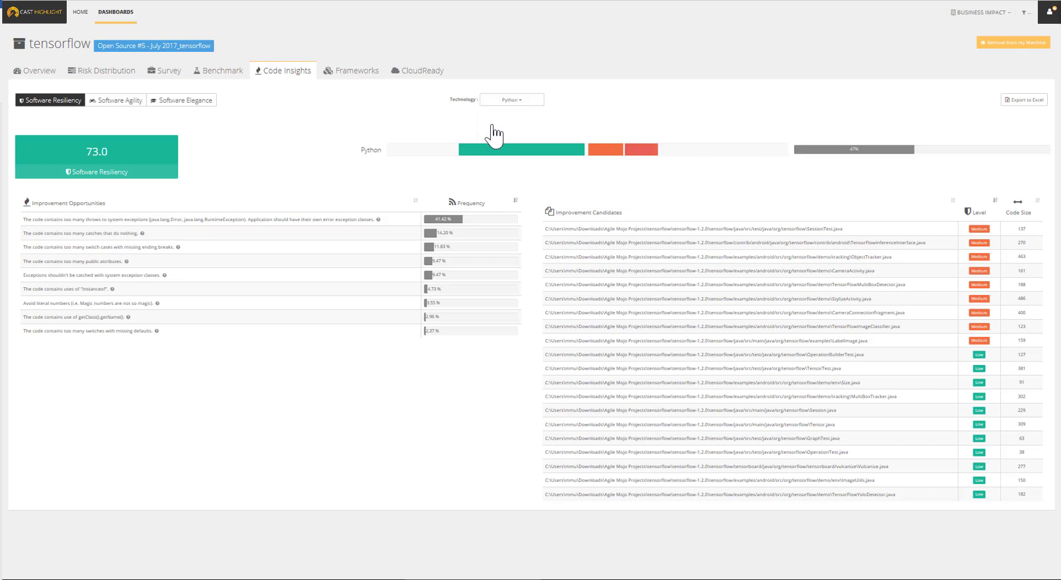
{"action": "left_click", "coordinate": [120, 100]}
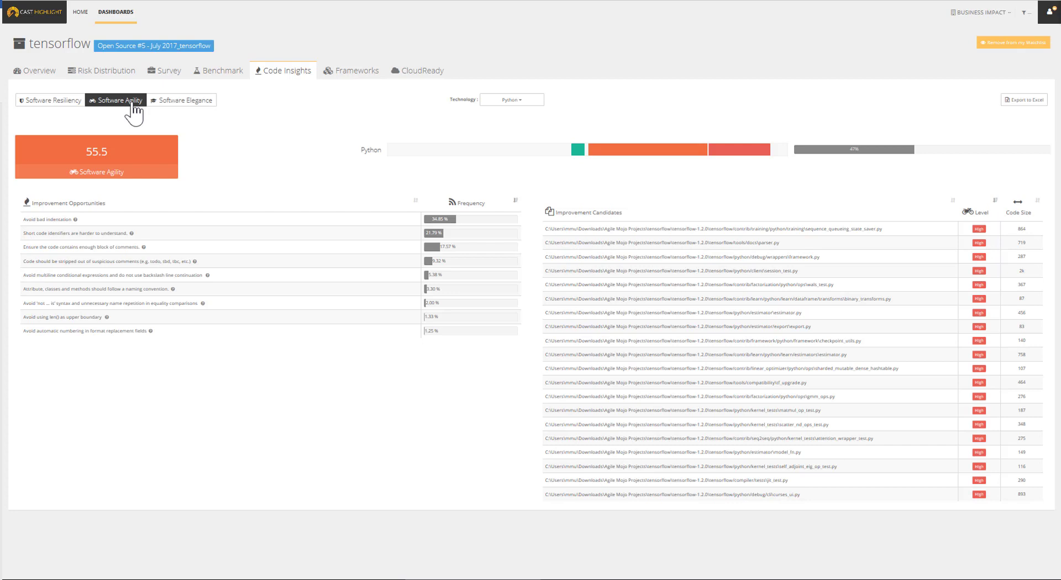
{"action": "mouse_move", "coordinate": [129, 115]}
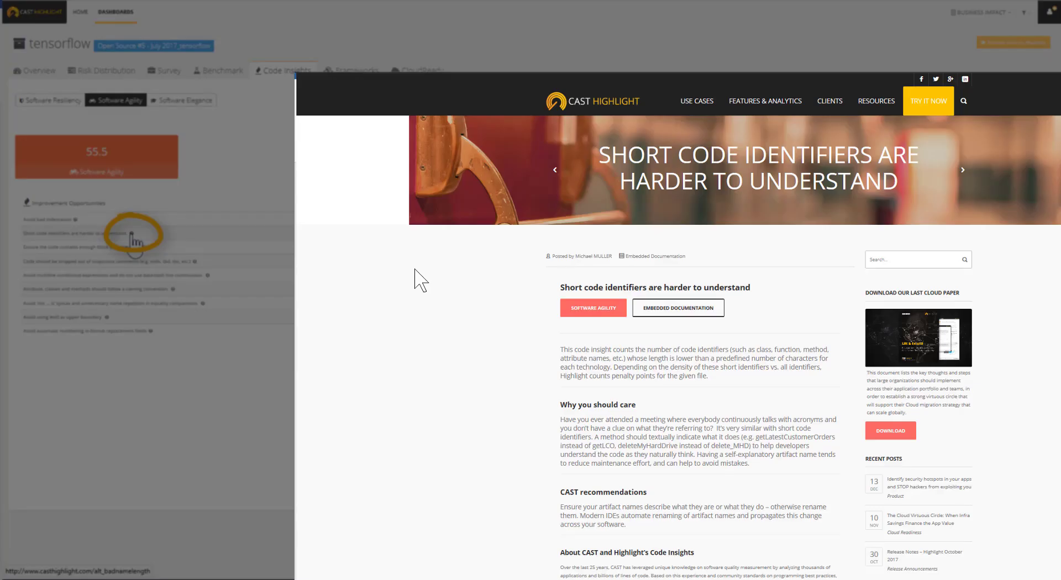
{"action": "mouse_move", "coordinate": [416, 281]}
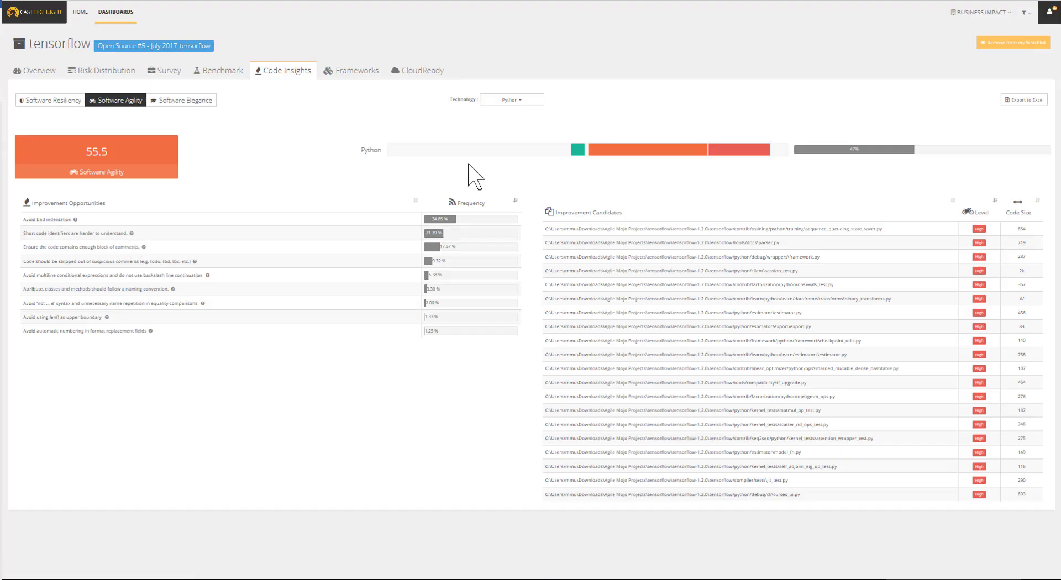
{"action": "mouse_move", "coordinate": [960, 117]}
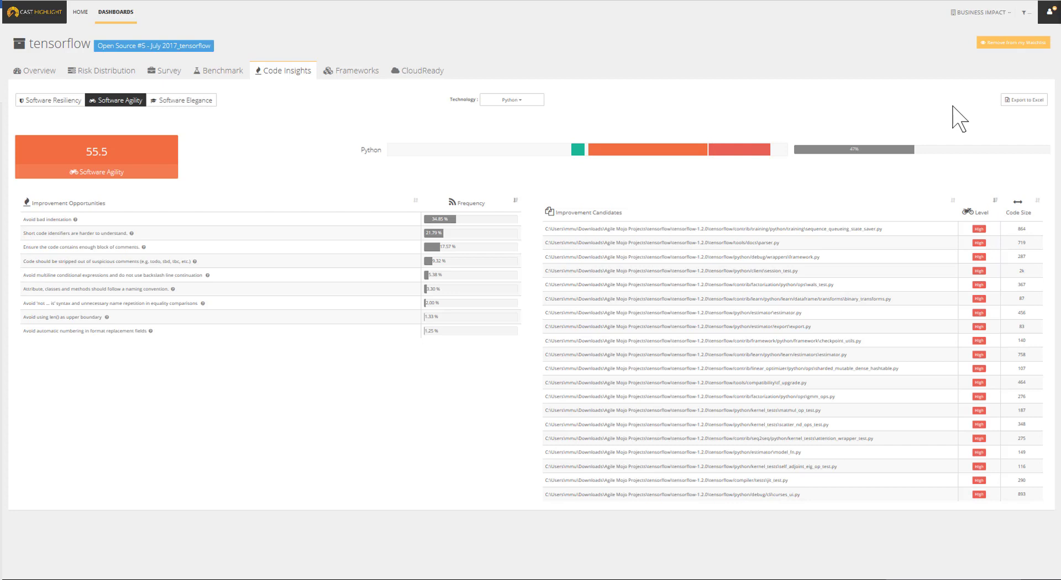
{"action": "mouse_move", "coordinate": [508, 100]}
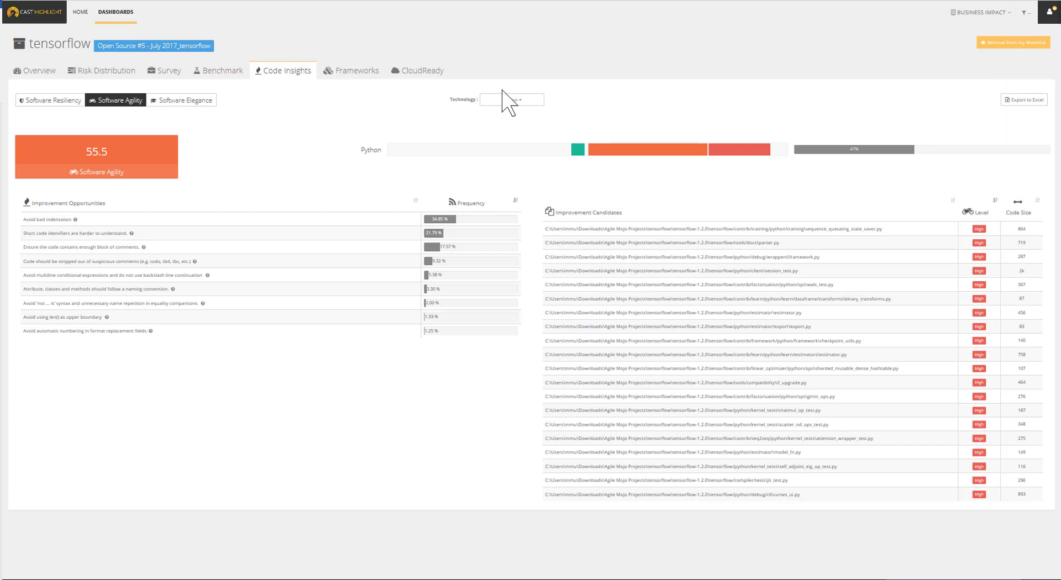
{"action": "left_click", "coordinate": [355, 70]}
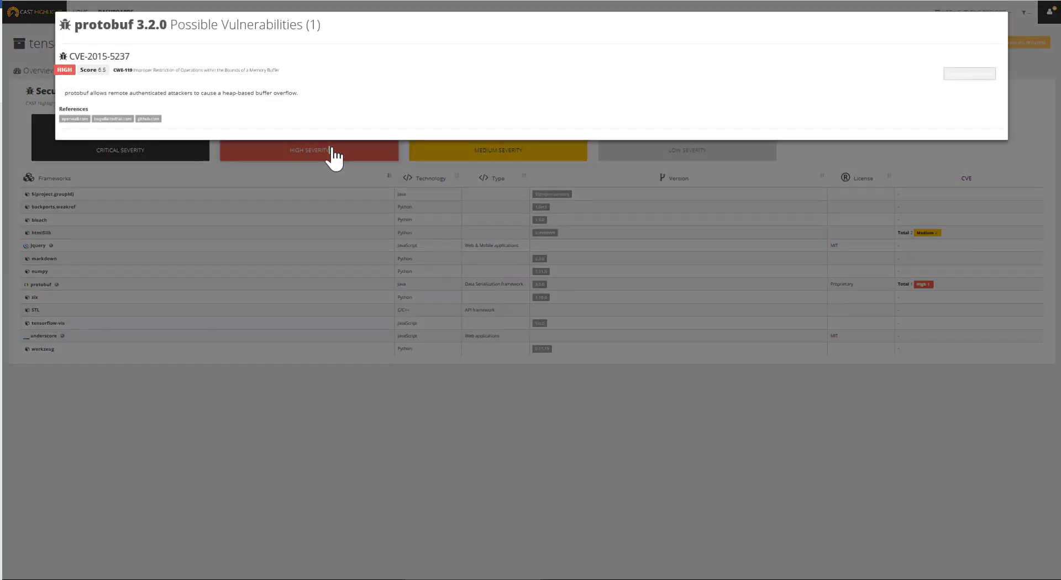
{"action": "mouse_move", "coordinate": [101, 56]}
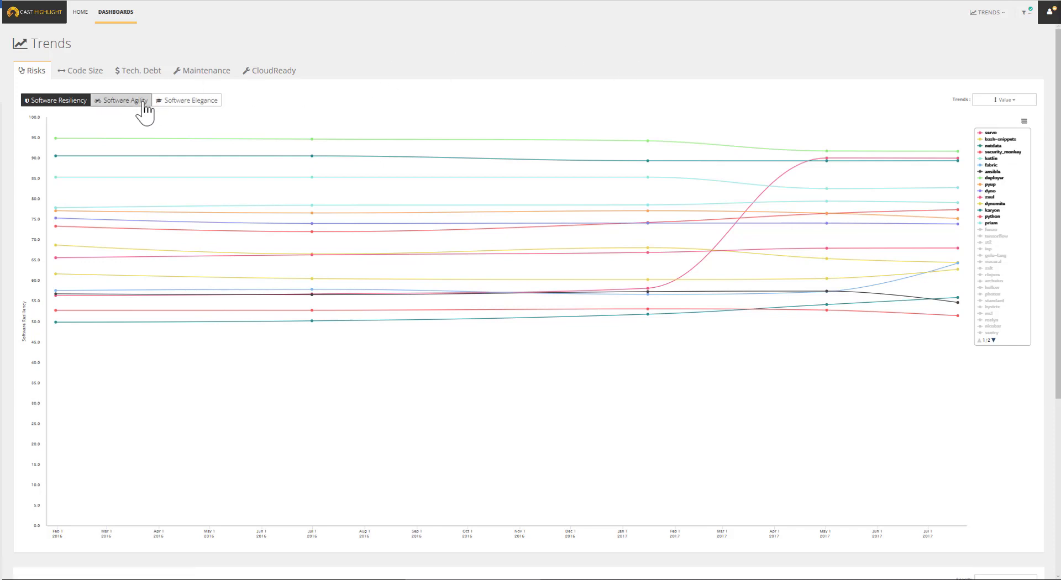
Cycle through Software Agility, Software Elegance, Code Size, Maintenance and CloudReady trend charts.
{"action": "left_click", "coordinate": [120, 101]}
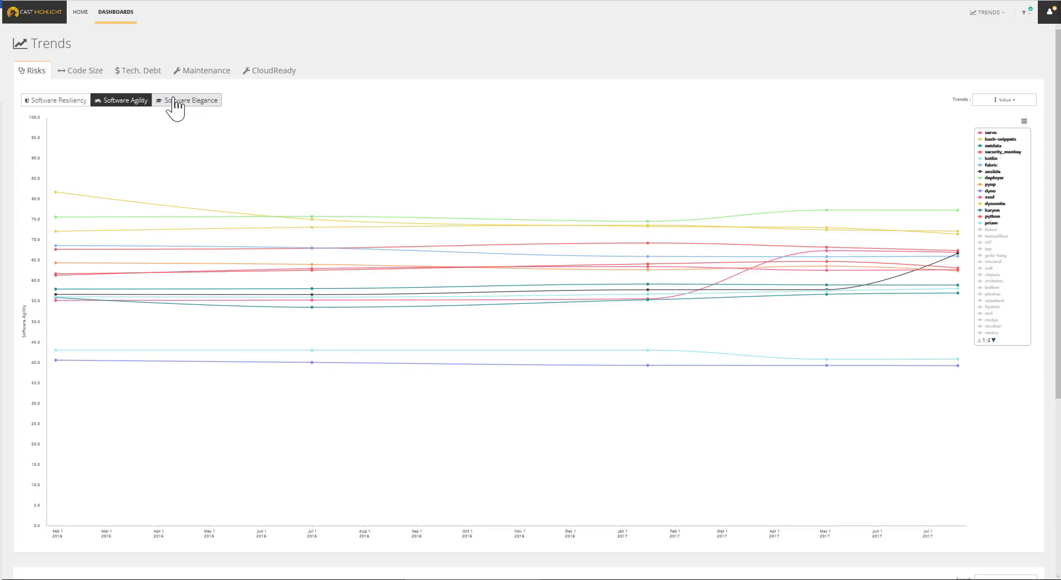
{"action": "left_click", "coordinate": [190, 101]}
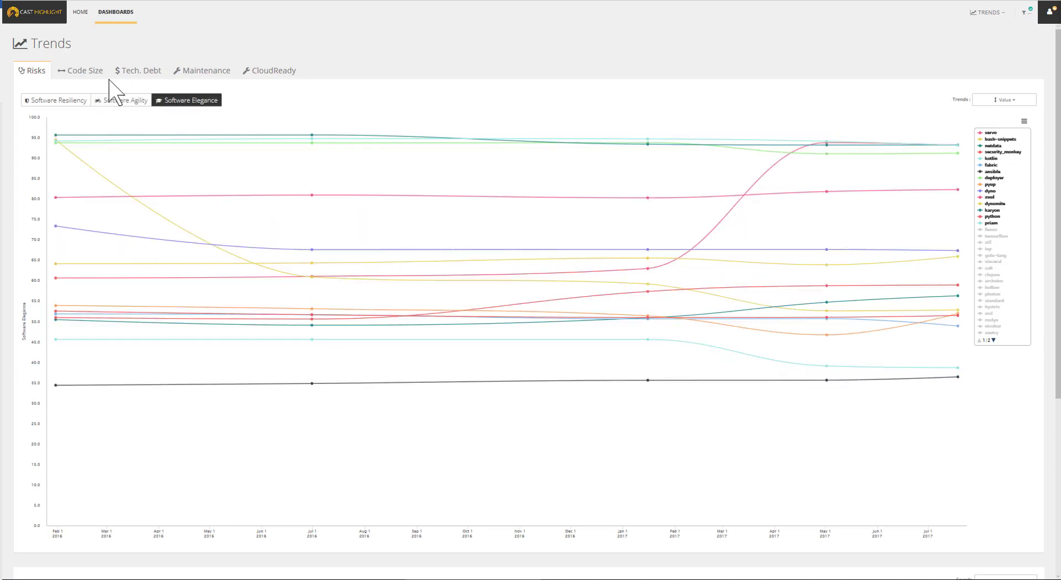
{"action": "left_click", "coordinate": [86, 70]}
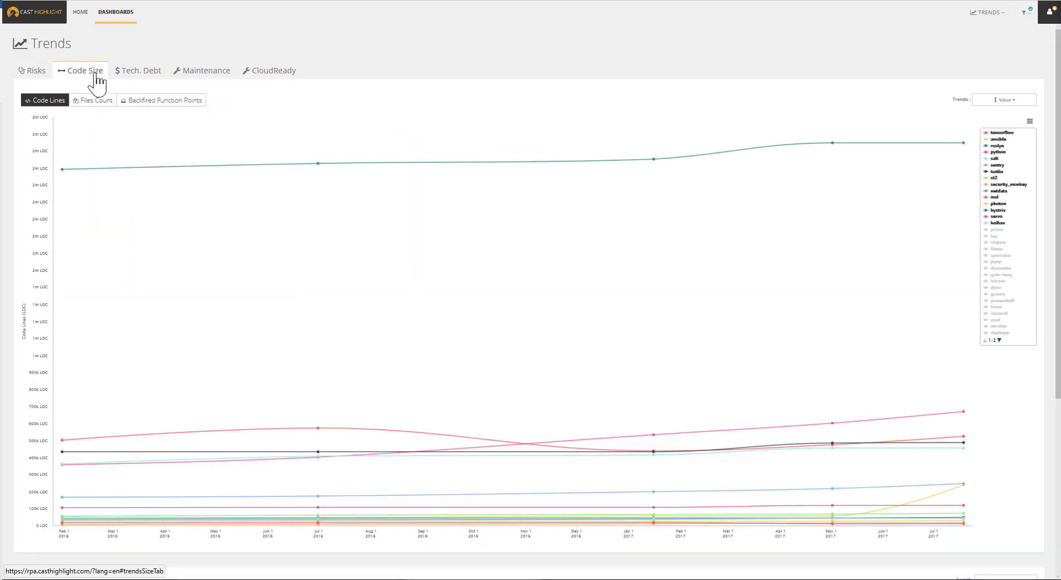
{"action": "left_click", "coordinate": [205, 70]}
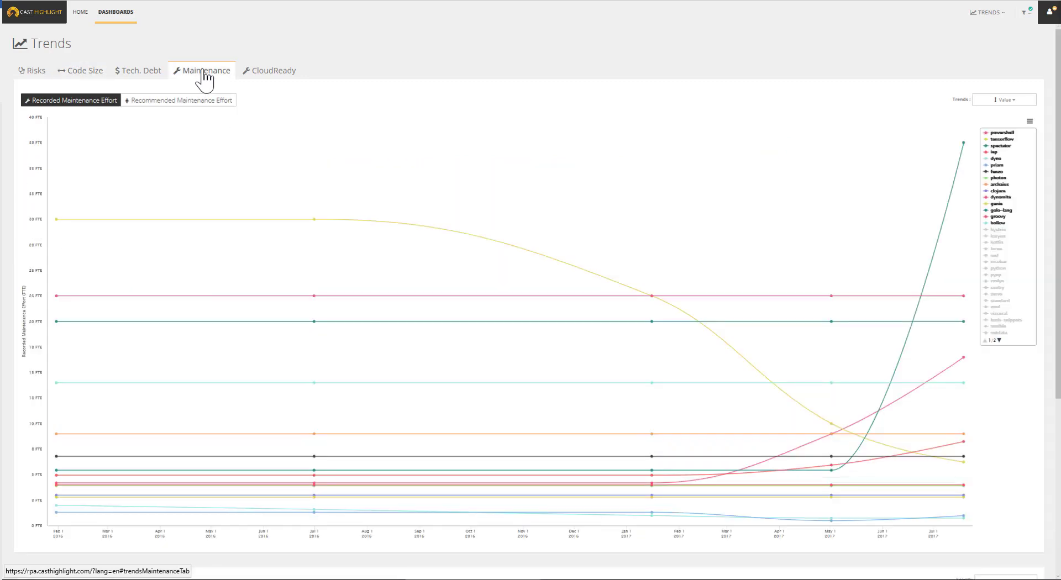
{"action": "left_click", "coordinate": [272, 71]}
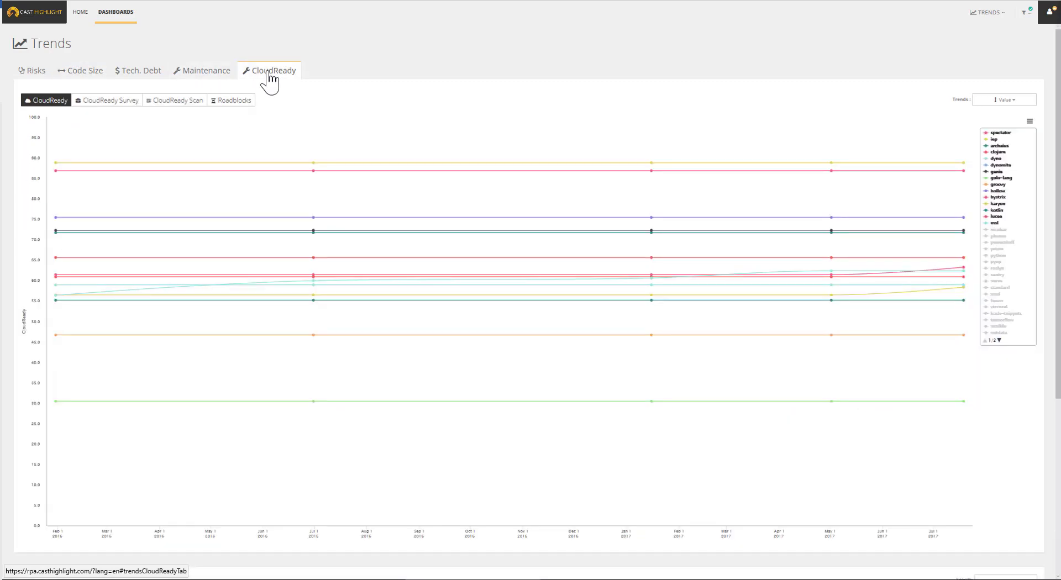
{"action": "mouse_move", "coordinate": [279, 92]}
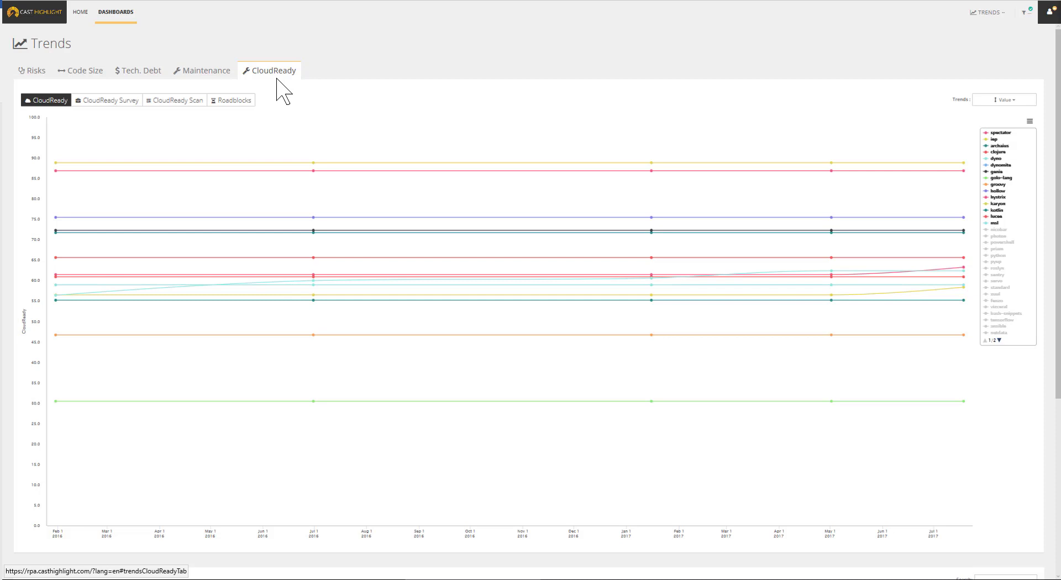
Show the CloudReady trends as Variation instead of Value.
{"action": "left_click", "coordinate": [1005, 99]}
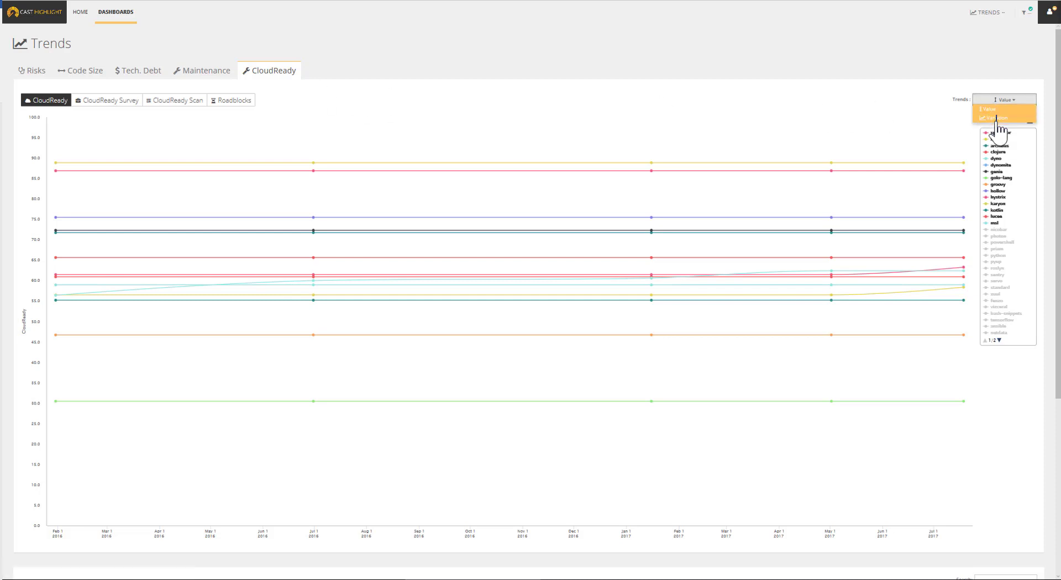
{"action": "left_click", "coordinate": [992, 117]}
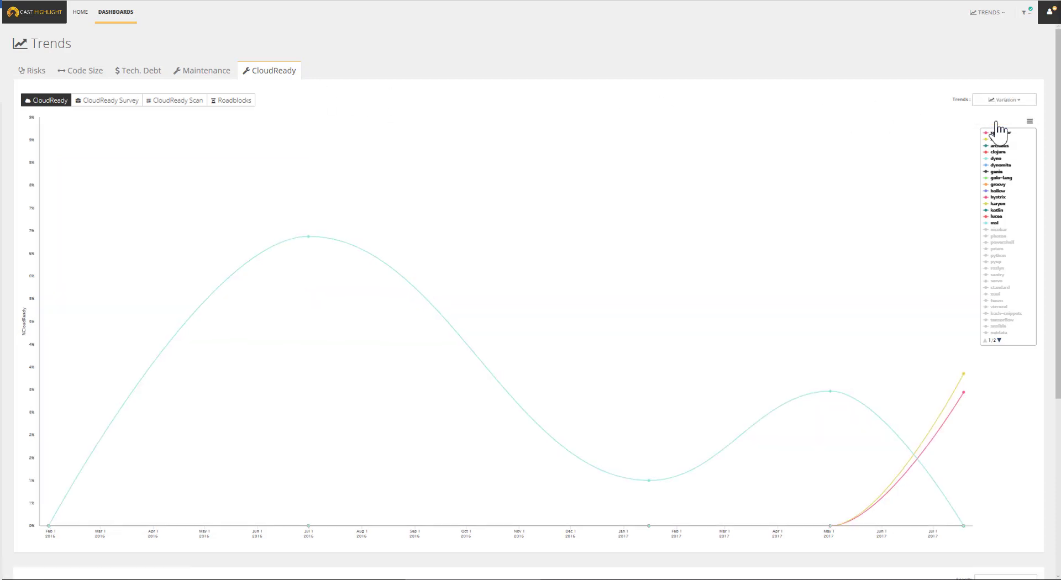